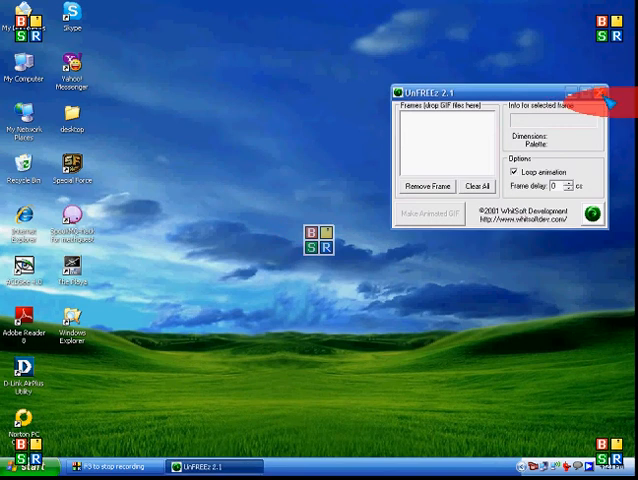
Step: Relaunch UnFREEz from the desktop and start Paint with a new blank image
{"action": "right_click", "coordinate": [290, 204]}
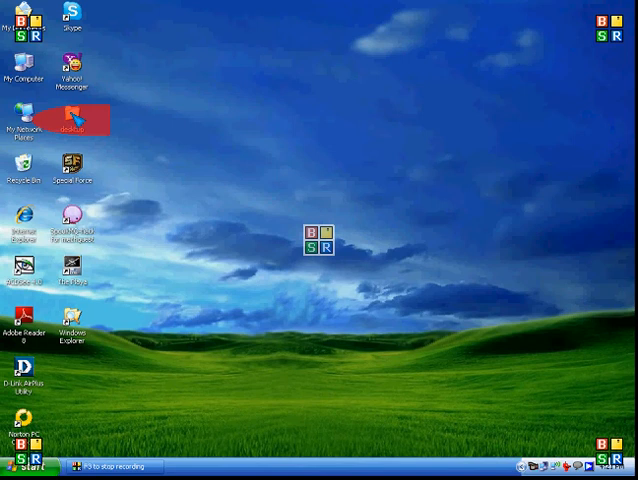
{"action": "double_click", "coordinate": [70, 118]}
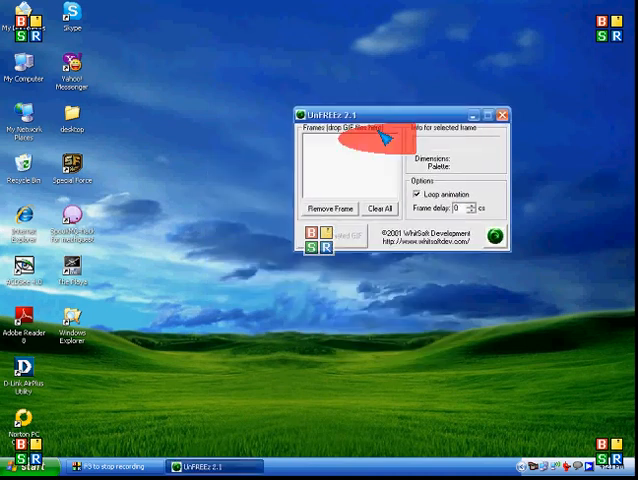
{"action": "left_click", "coordinate": [26, 466]}
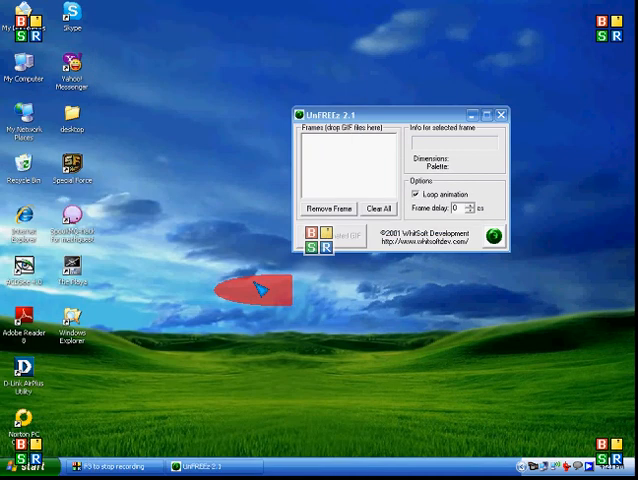
{"action": "mouse_move", "coordinate": [264, 288]}
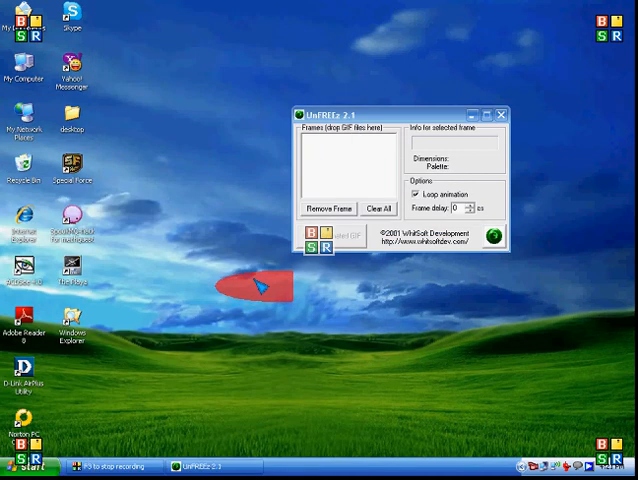
{"action": "mouse_move", "coordinate": [330, 290]}
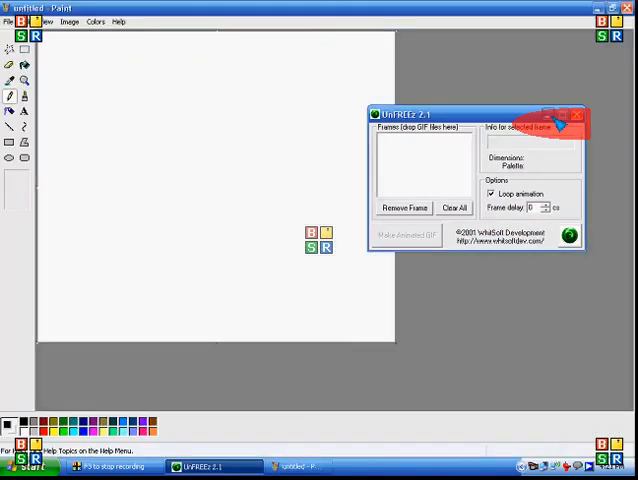
Step: Hide UnFREEz and save the red RONNEL image from Paint as the GIF file KKK
{"action": "left_click", "coordinate": [576, 114]}
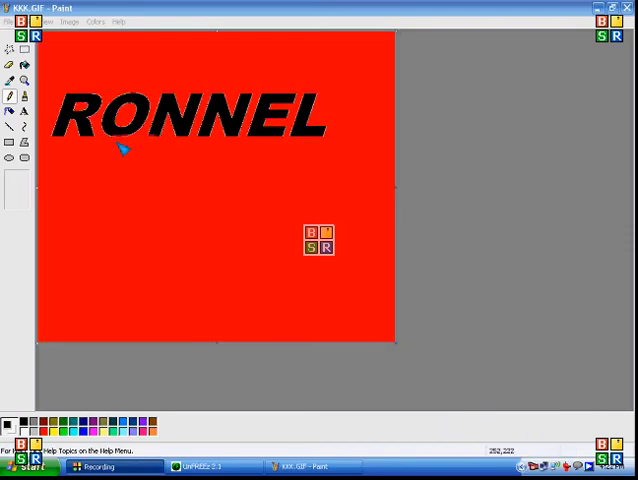
{"action": "mouse_move", "coordinate": [230, 108]}
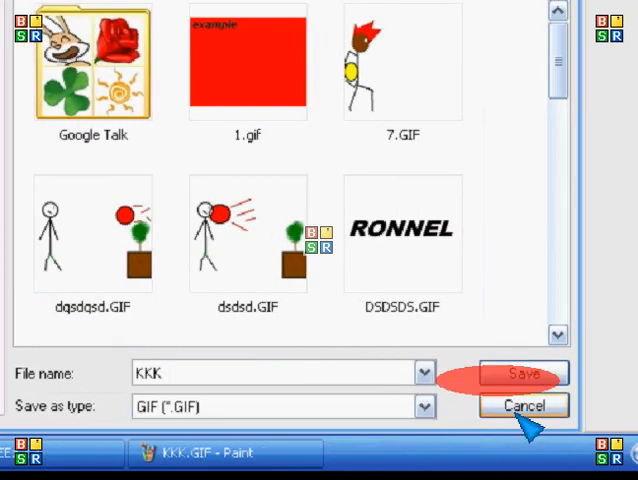
{"action": "left_click", "coordinate": [522, 372]}
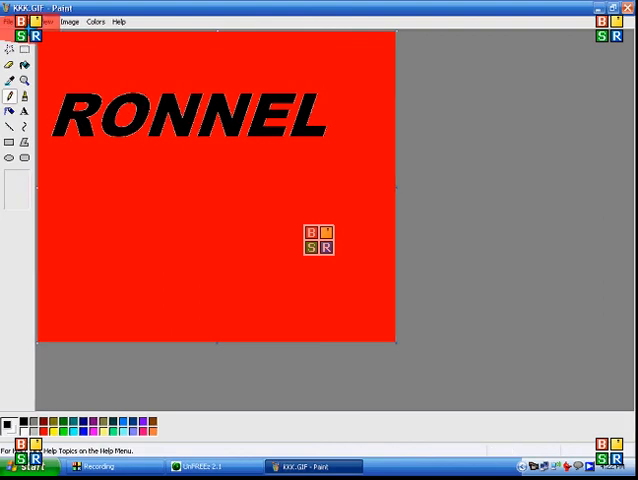
{"action": "mouse_move", "coordinate": [136, 82]}
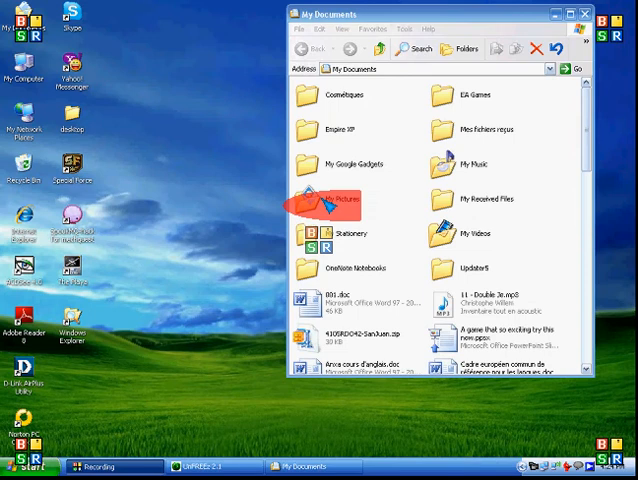
Step: Show My Pictures with DSDSDS.GIF and KKK.GIF, and restore UnFREEz beside Explorer
{"action": "double_click", "coordinate": [336, 196]}
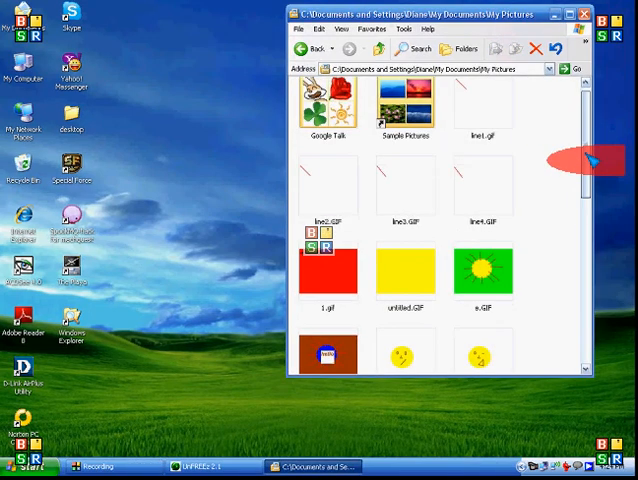
{"action": "scroll", "scroll_direction": "down", "scroll_amount": 3}
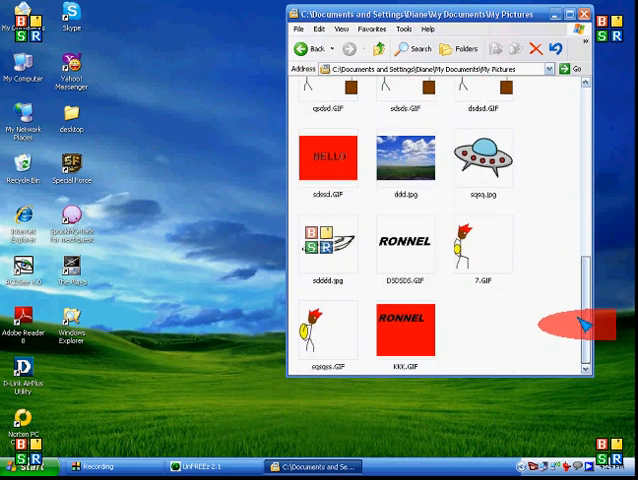
{"action": "left_click", "coordinate": [404, 332]}
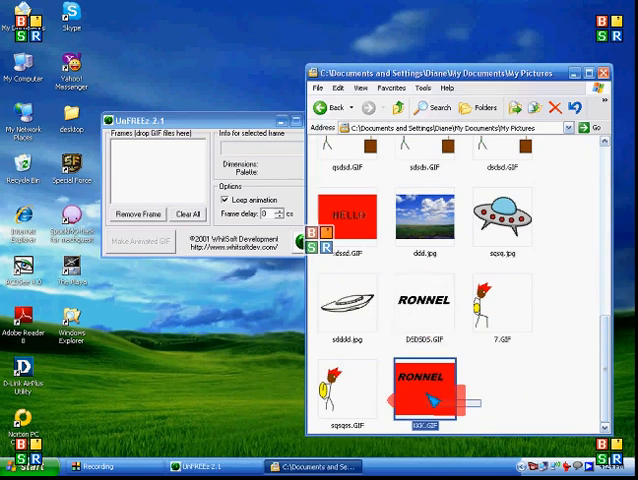
Step: Add KKK.GIF and DSDSDS.GIF as frames and save them as a looping animated GIF
{"action": "left_click", "coordinate": [424, 320]}
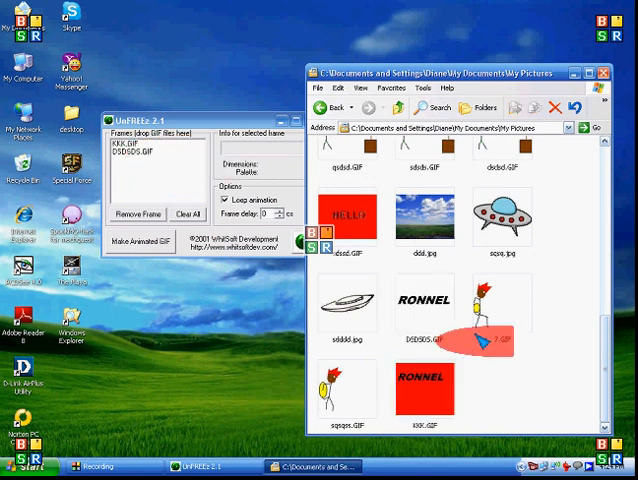
{"action": "left_click", "coordinate": [606, 72]}
{"action": "type", "text": "10"}
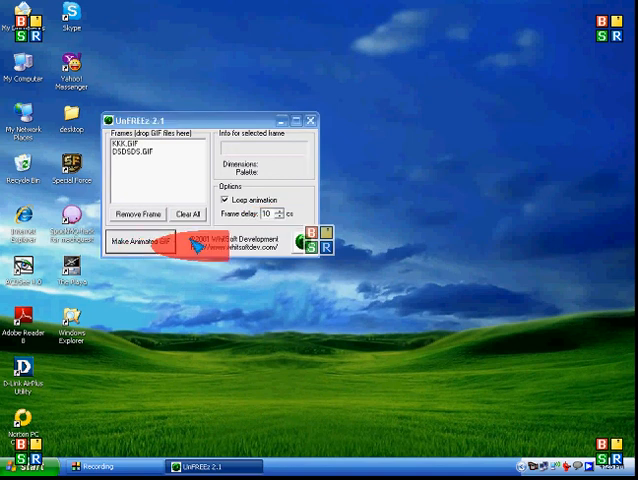
{"action": "left_click", "coordinate": [142, 240]}
{"action": "type", "text": "SQS"}
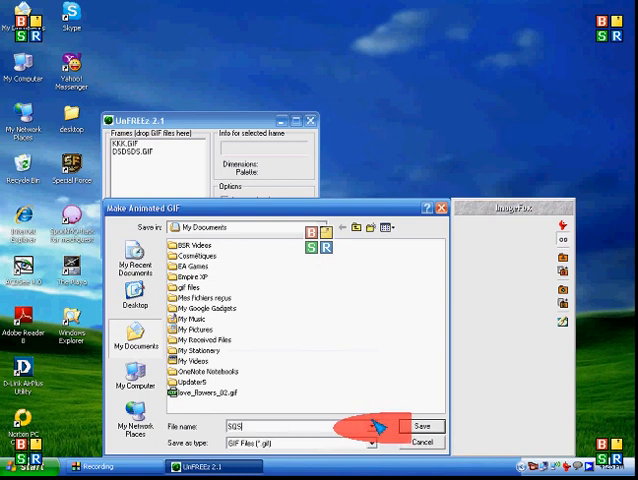
{"action": "left_click", "coordinate": [422, 424]}
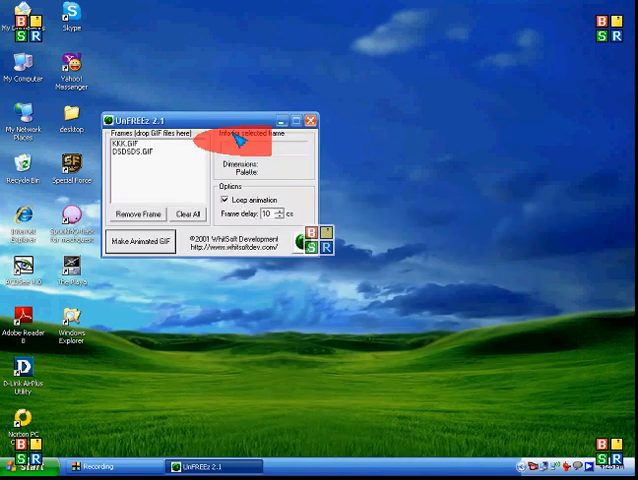